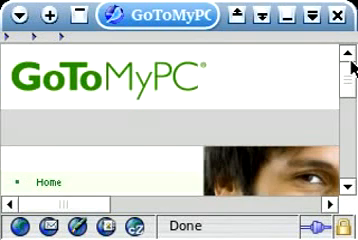
pyautogui.moveTo(230, 83)
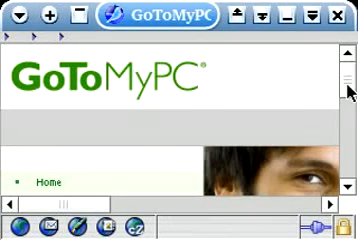
# Scroll down the GoToMyPC page in Konqueror
pyautogui.scroll(-3)
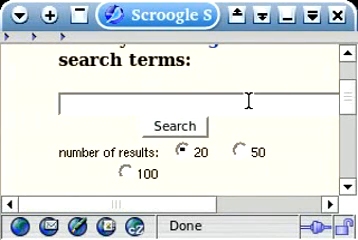
# Search for 'tightvnc' and scroll down to the TightVNC Unix/Linux source downloads
pyautogui.write('tight')
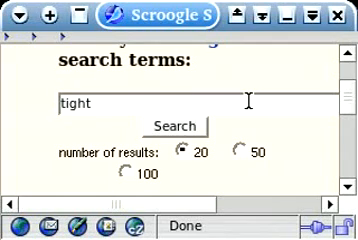
pyautogui.write('vnc')
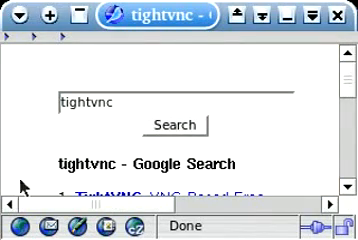
pyautogui.scroll(-3)
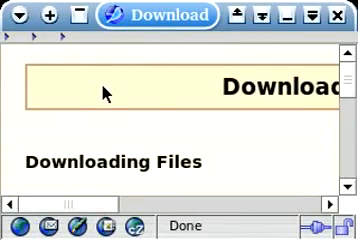
pyautogui.scroll(-3)
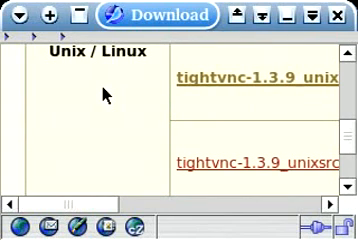
pyautogui.scroll(-3)
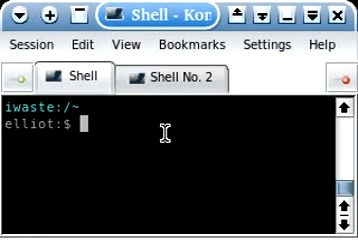
# Change into /usr/src/tightvnc-1.3.9 and list its contents
pyautogui.write('cd /')
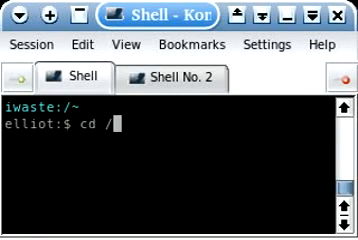
pyautogui.write('usr/src')
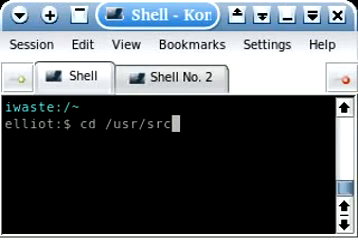
pyautogui.write('/tightvnc')
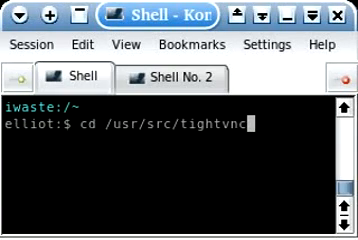
pyautogui.write('-1.3.9')
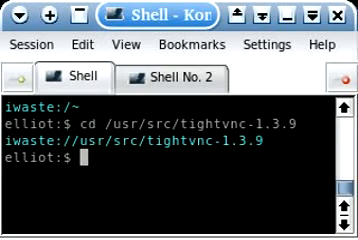
pyautogui.write('ls')
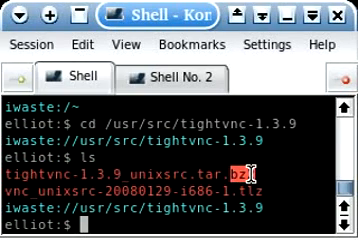
# Extract the .bz2 source archive with tar -xjf and enter vnc_unixsrc
pyautogui.write('t')
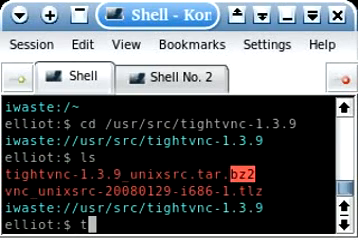
pyautogui.write('ar -x')
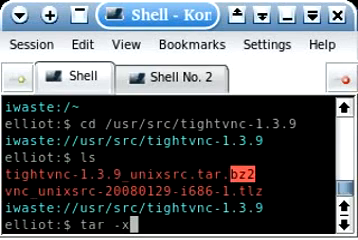
pyautogui.write('j')
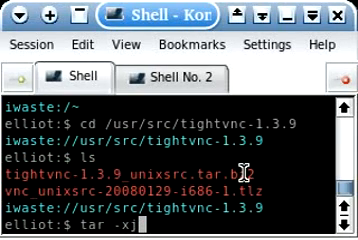
pyautogui.write('f')
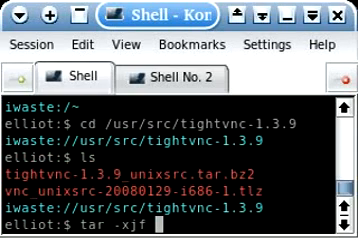
pyautogui.write('*b')
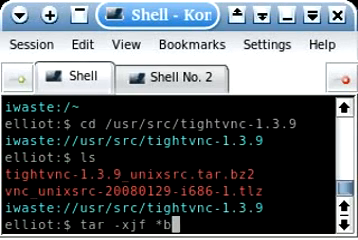
pyautogui.write('bz2')
pyautogui.write('cd vnc')
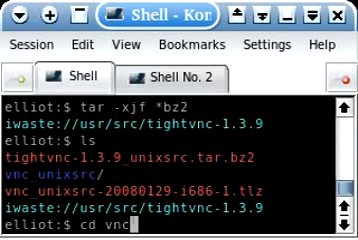
pyautogui.press('Return')
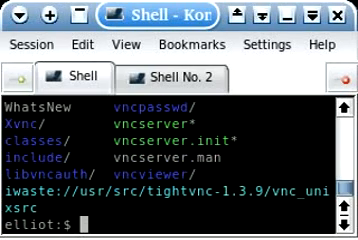
# Run xmkmf in vnc_unixsrc to generate the build makefiles
pyautogui.write('x')
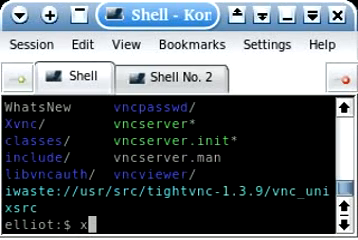
pyautogui.write('xmkmf')
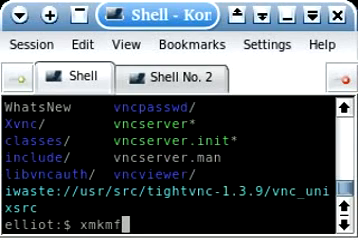
pyautogui.press('Return')
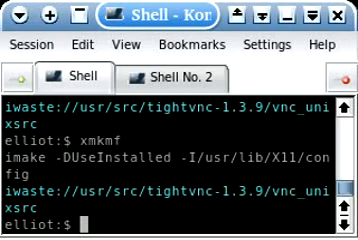
# Build with make World, try ./configure, then go up with cd .
pyautogui.write('make')
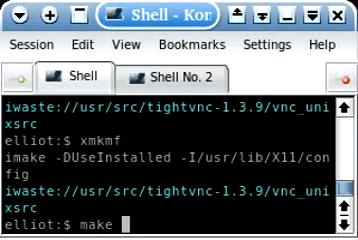
pyautogui.write('Wo')
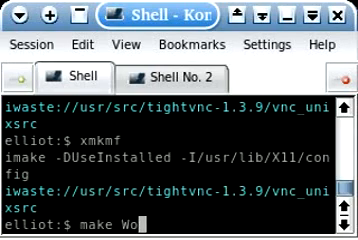
pyautogui.write('rld')
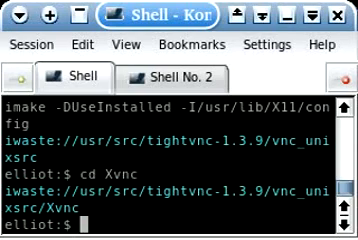
pyautogui.write('./configure')
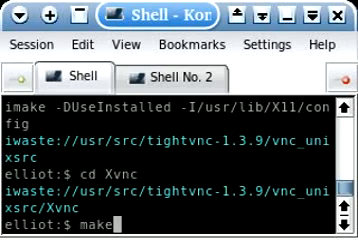
pyautogui.write('cd ..')
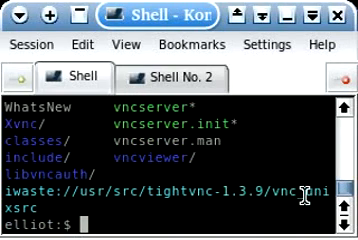
# Install TightVNC with ./vncinstall /usr/local/bin /usr/local/man
pyautogui.write('./vncinstall')
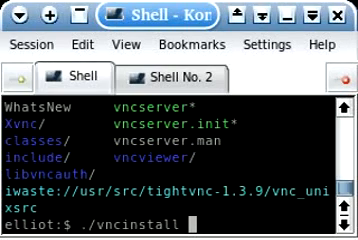
pyautogui.write('usr/')
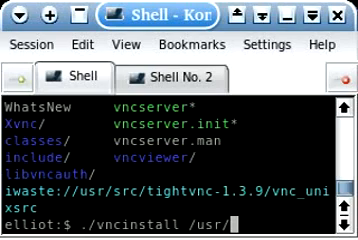
pyautogui.write('local')
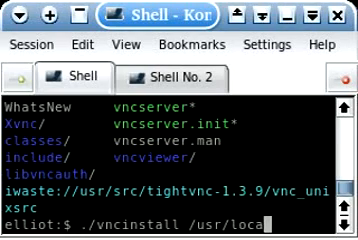
pyautogui.write('bin /usr/')
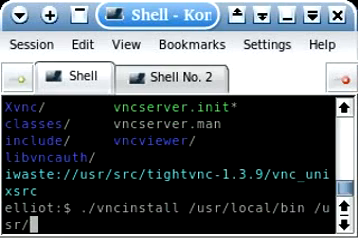
pyautogui.write('local')
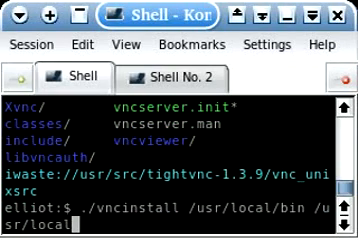
pyautogui.write('man')
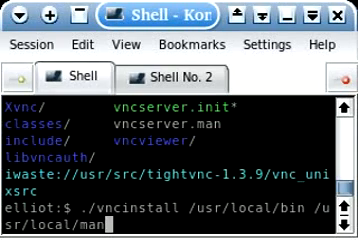
pyautogui.press('Return')
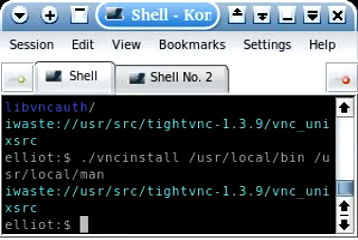
# Set a VNC password with vncpasswd and decline a view-only password
pyautogui.write('vncpasswd')
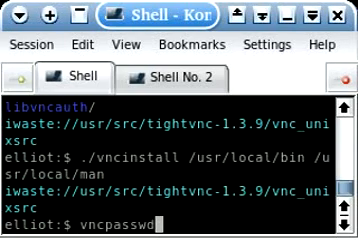
pyautogui.press('Return')
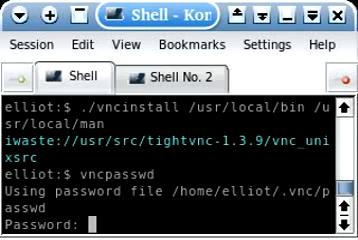
pyautogui.press('Return')
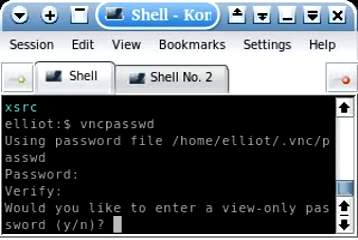
pyautogui.write('n')
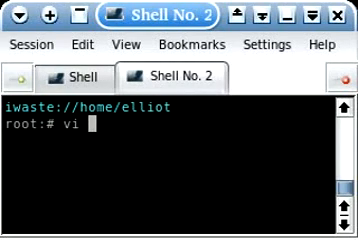
# Type vi /etc/ssh/sshd_config at the root prompt in Shell No. 2
pyautogui.write('/')
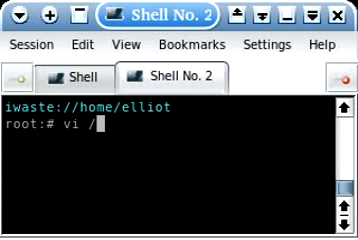
pyautogui.write('et')
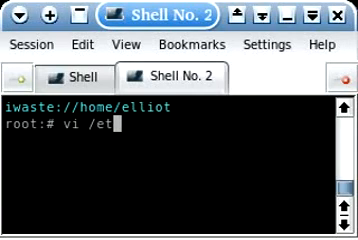
pyautogui.write('c/sh')
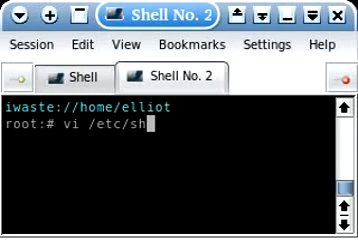
pyautogui.write('h')
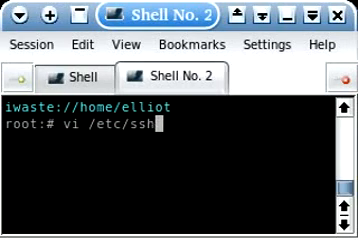
pyautogui.write('ssh')
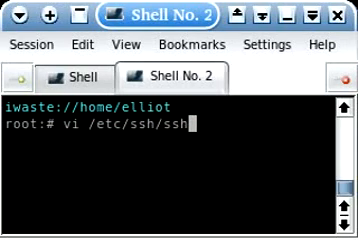
pyautogui.write('d_config')
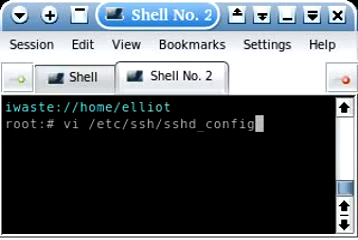
# Open sshd_config in vi and scroll to the ListenAddress 0.0.0.0:44787 line
pyautogui.press('Return')
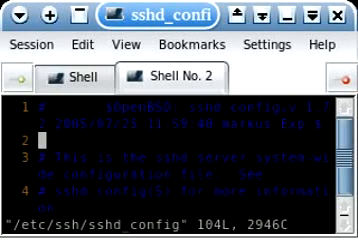
pyautogui.scroll(-3)
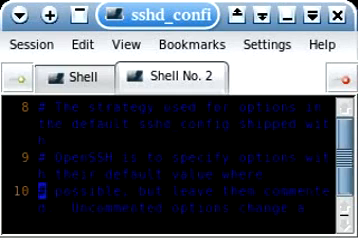
pyautogui.scroll(-3)
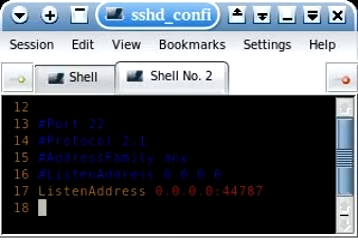
pyautogui.scroll(-3)
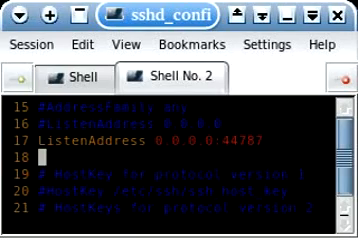
pyautogui.scroll(-3)
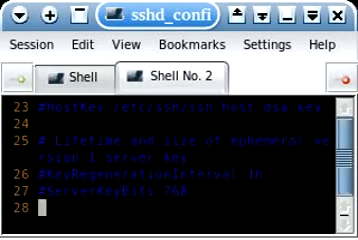
pyautogui.scroll(-3)
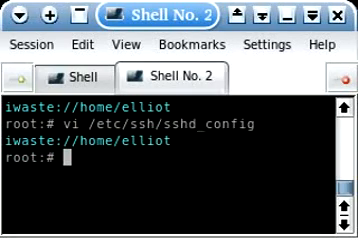
# Try 'service sshd start', then start SSH with sudo /etc/init.d/ssh start
pyautogui.write('service')
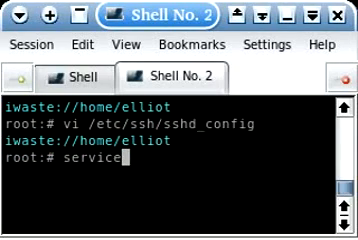
pyautogui.write('sshd start')
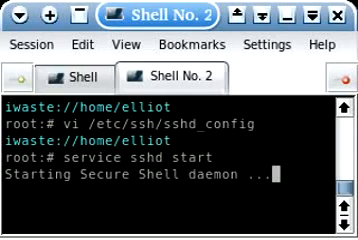
pyautogui.write('sudo')
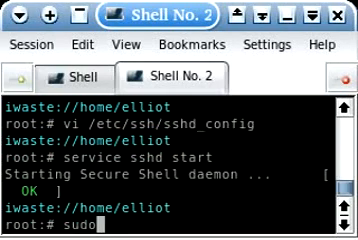
pyautogui.write('/etc/')
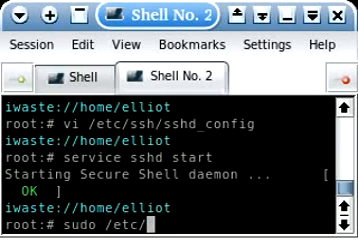
pyautogui.write('init')
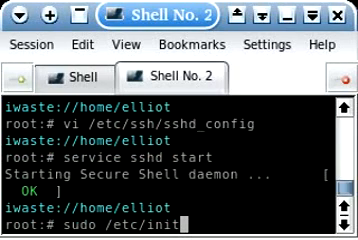
pyautogui.write('d/s')
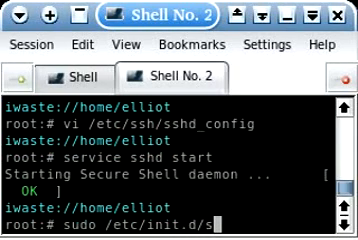
pyautogui.write('sh start')
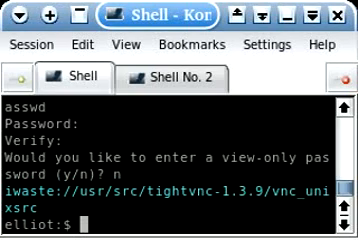
# Enter ssh -L 10101:localhost:5903 -p 44787 localhost in the first shell
pyautogui.write('ssh')
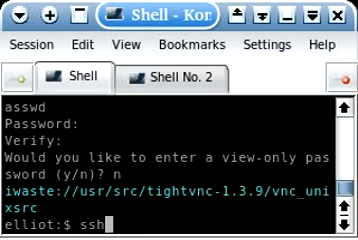
pyautogui.write('-L')
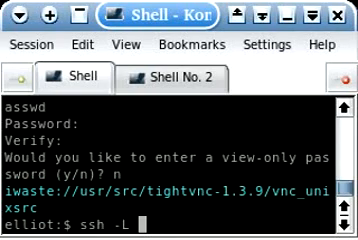
pyautogui.write('10101')
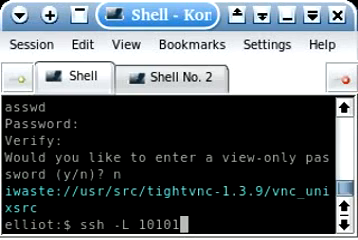
pyautogui.write(':')
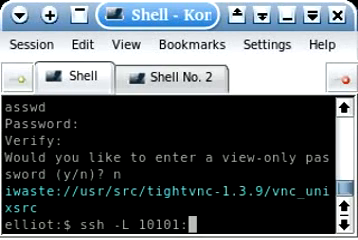
pyautogui.write('localhost:')
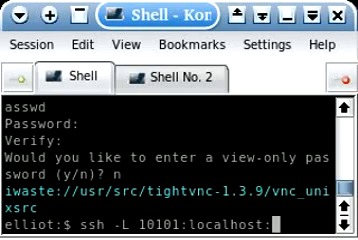
pyautogui.write('59')
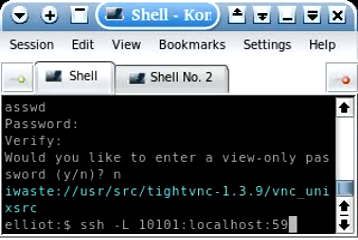
pyautogui.write('0')
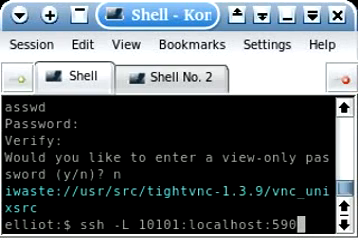
pyautogui.write('3')
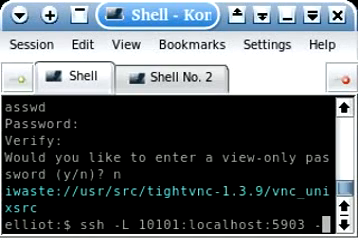
pyautogui.write('-p')
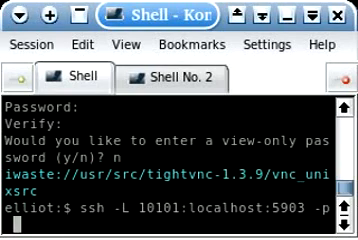
pyautogui.write('44787 lo')
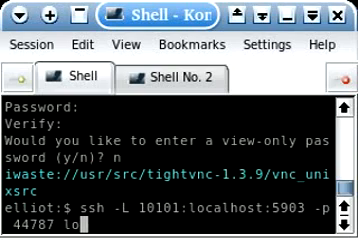
pyautogui.write('calhost')
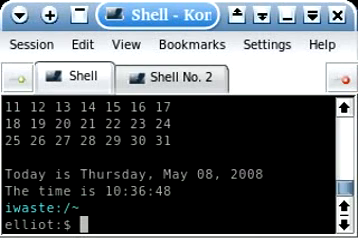
# Run vncserver -geometry 300x200 :3 in the SSH session
pyautogui.write('v')
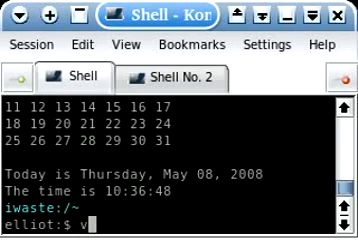
pyautogui.write('ncse')
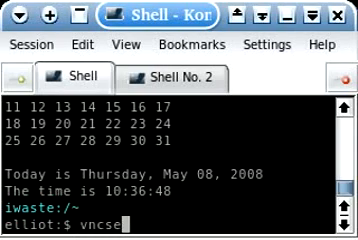
pyautogui.write('rver -geo')
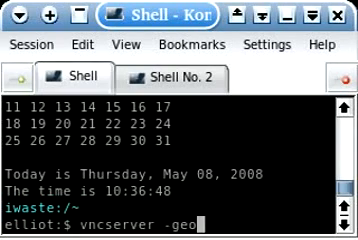
pyautogui.write('metry')
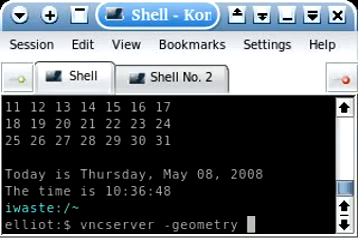
pyautogui.write('300')
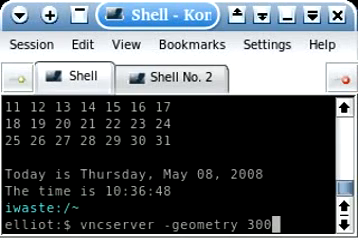
pyautogui.write('x200')
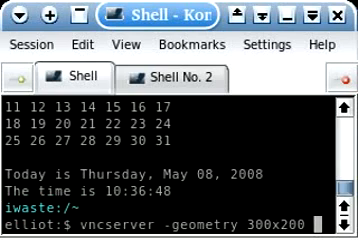
pyautogui.write(':3')
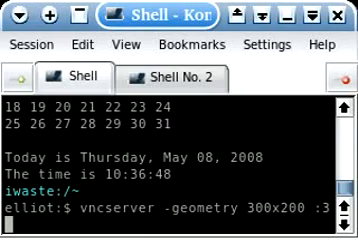
pyautogui.press('Return')
pyautogui.write('vncviewer')
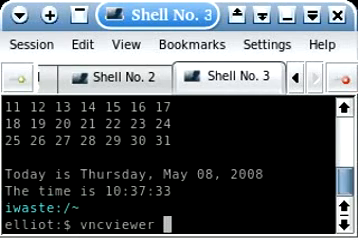
# Enter the vncviewer target localhost::10101 in Shell No. 3
pyautogui.write('localhost')
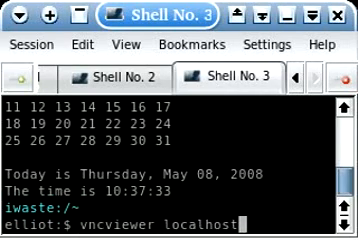
pyautogui.write('::')
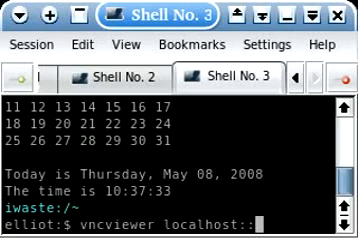
pyautogui.write('10101')
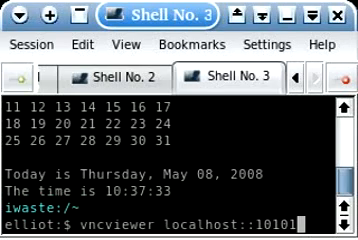